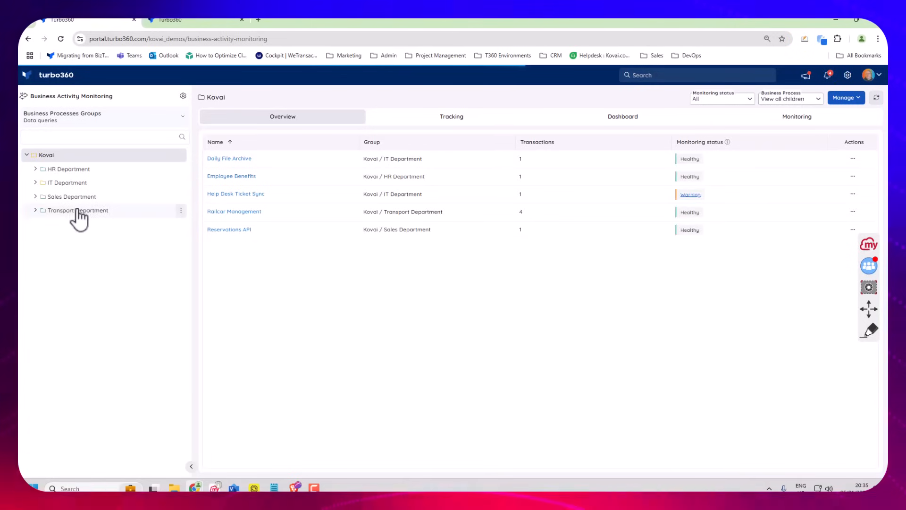
{"action": "mouse_move", "coordinate": [36, 206]}
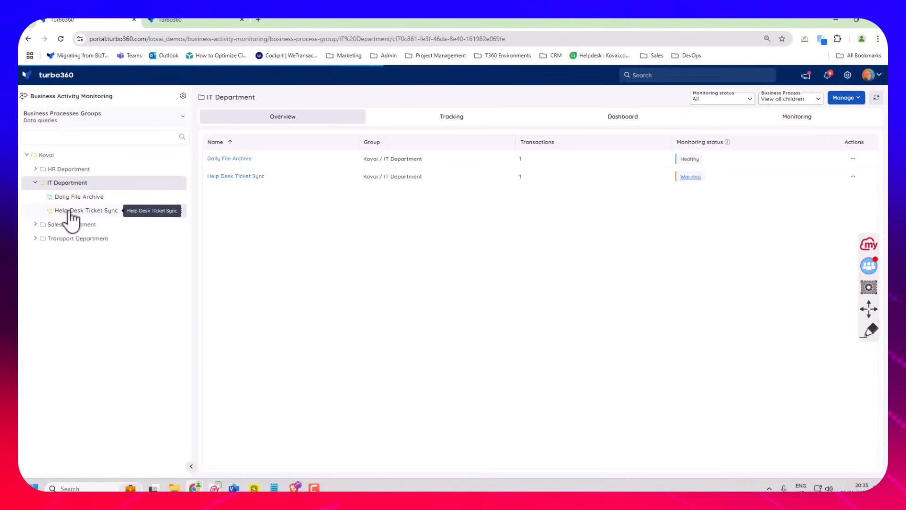
Open the Help Desk Ticket Sync process under the IT Department group
{"action": "left_click", "coordinate": [86, 209]}
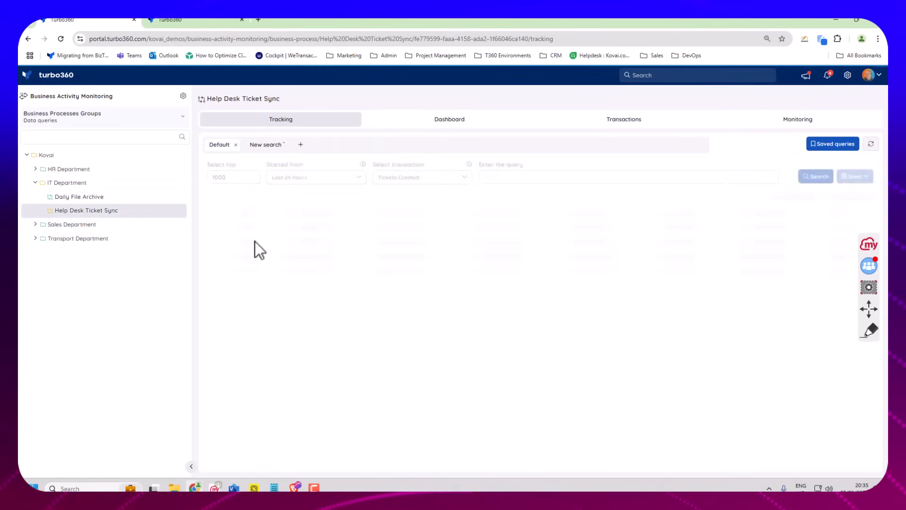
Run the default Tracking search to list the 24 Tickets Created transactions
{"action": "left_click", "coordinate": [816, 176]}
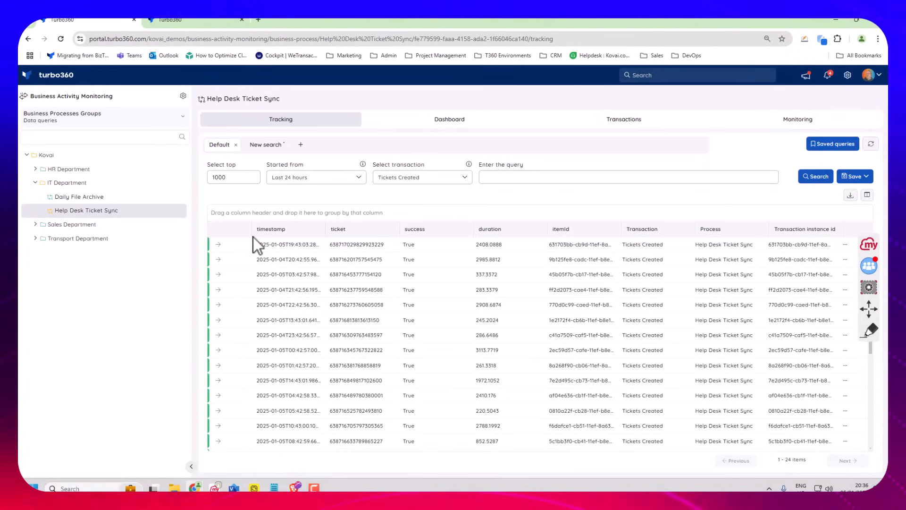
{"action": "mouse_move", "coordinate": [321, 280]}
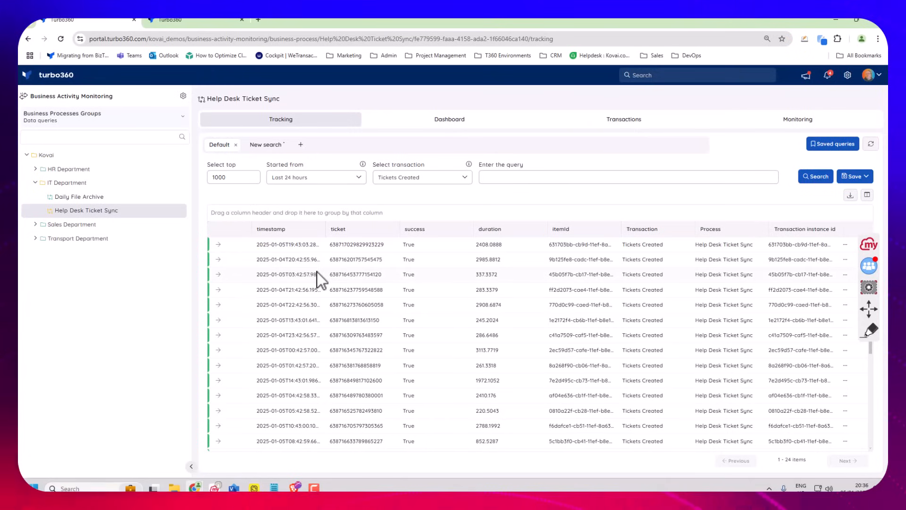
{"action": "mouse_move", "coordinate": [265, 144]}
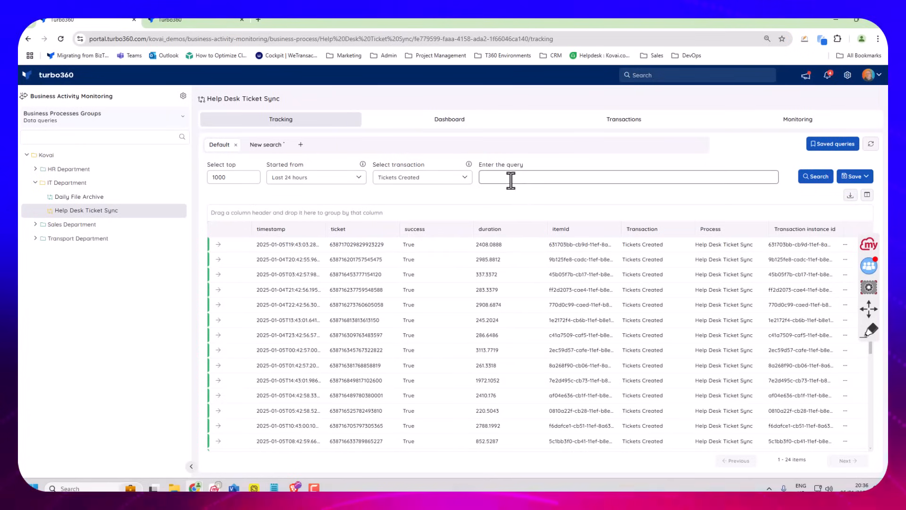
{"action": "type", "text": "ticket"}
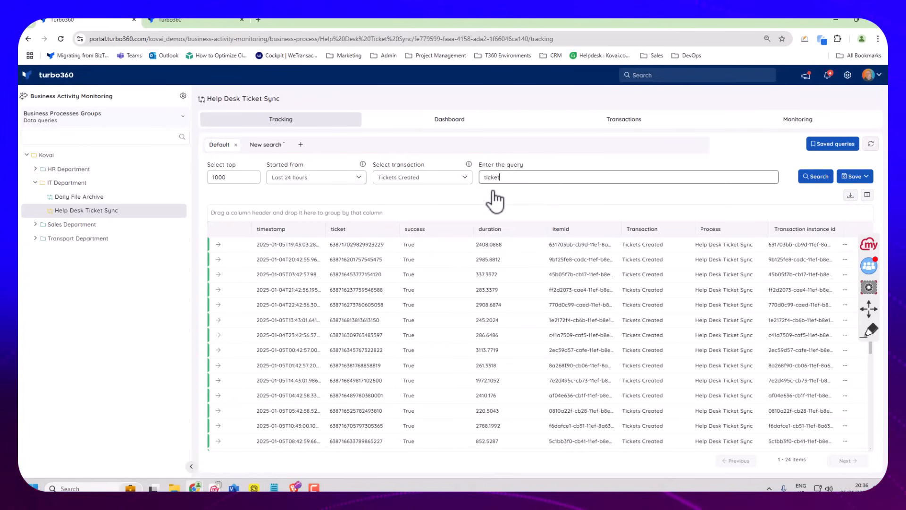
{"action": "type", "text": "="}
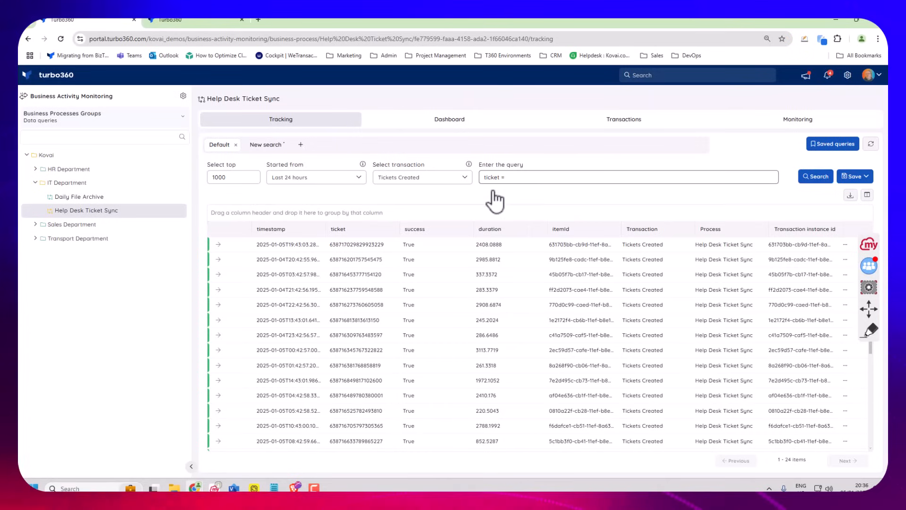
{"action": "type", "text": "= \"\""}
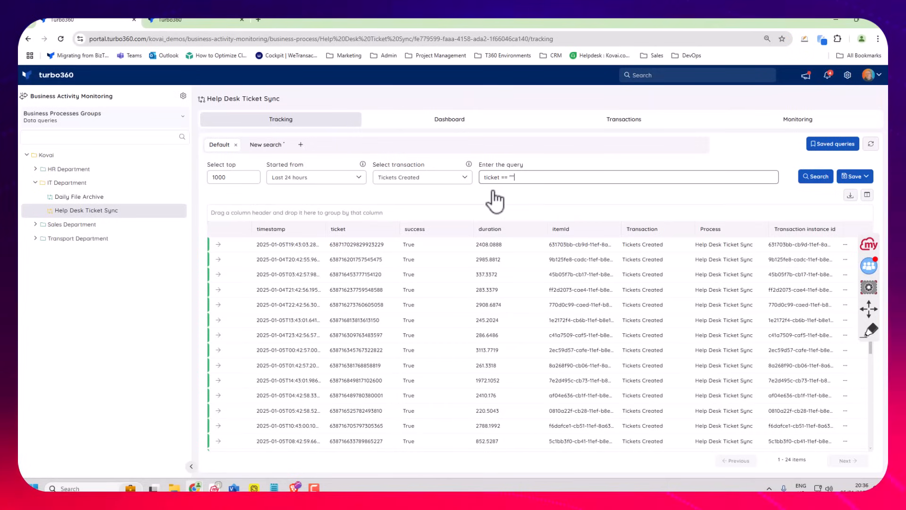
{"action": "type", "text": "638717029829923229"}
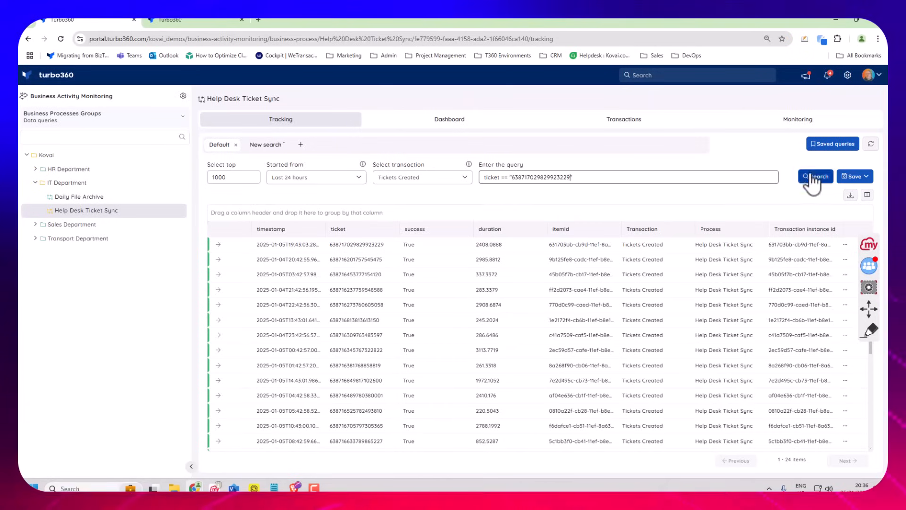
{"action": "left_click", "coordinate": [815, 176]}
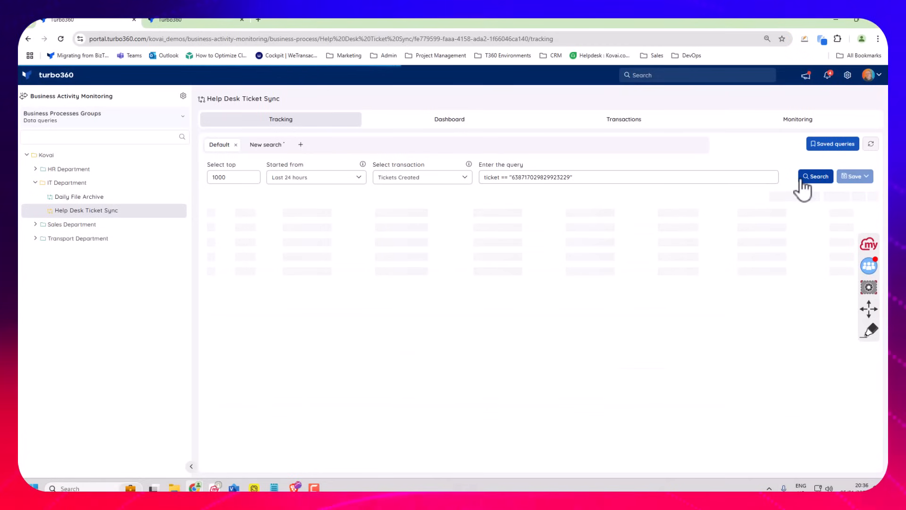
{"action": "left_click", "coordinate": [816, 176]}
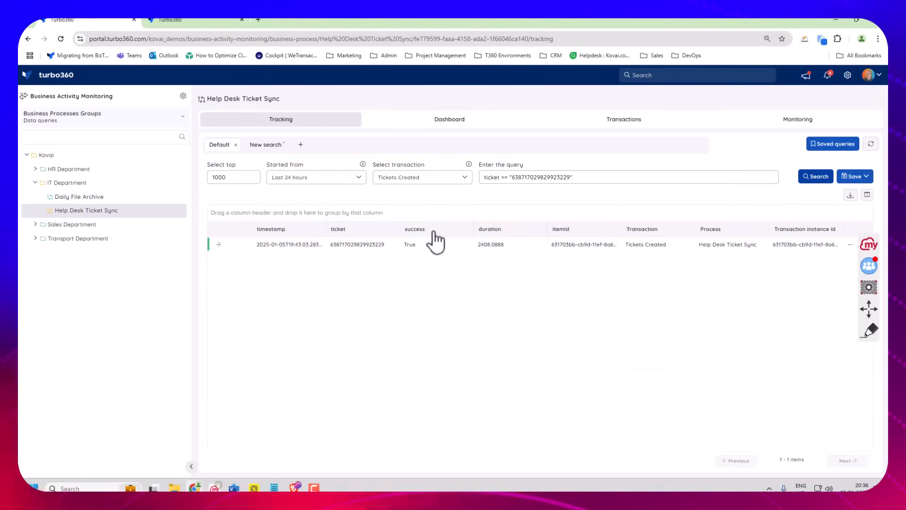
{"action": "mouse_move", "coordinate": [354, 273]}
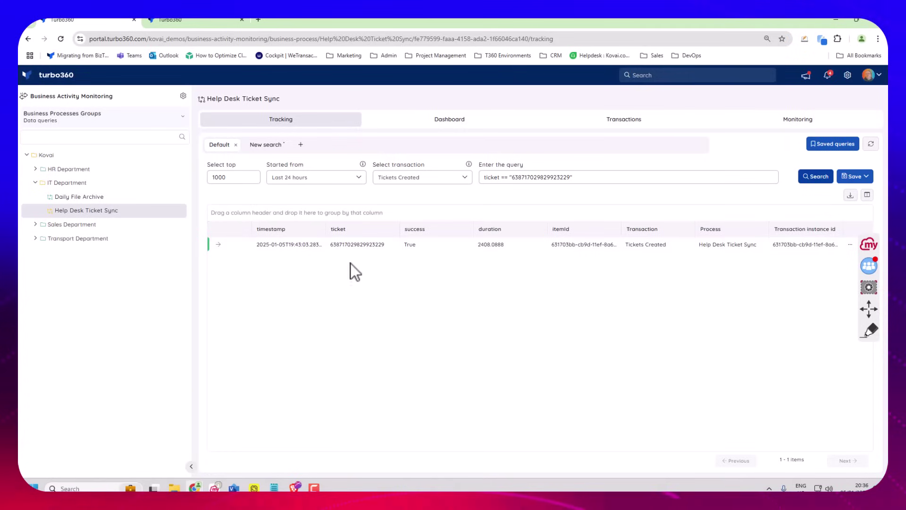
{"action": "mouse_move", "coordinate": [289, 260]}
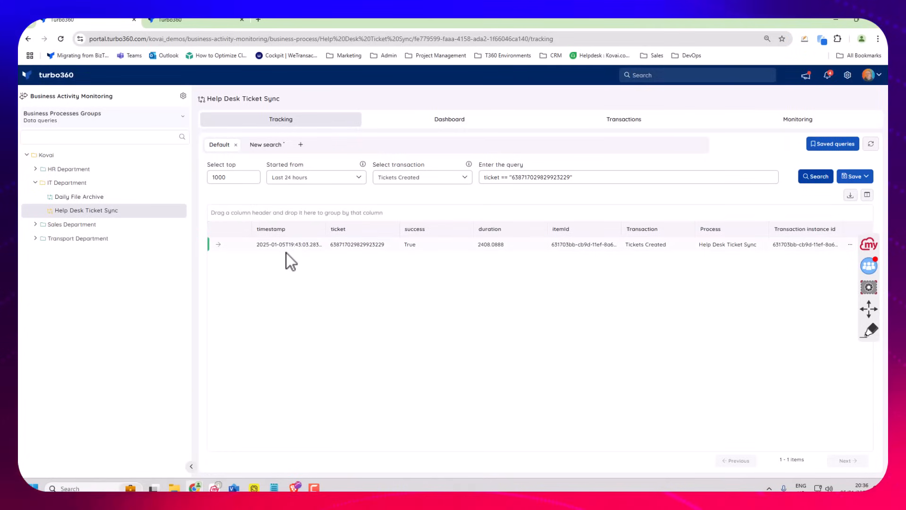
{"action": "mouse_move", "coordinate": [296, 257]}
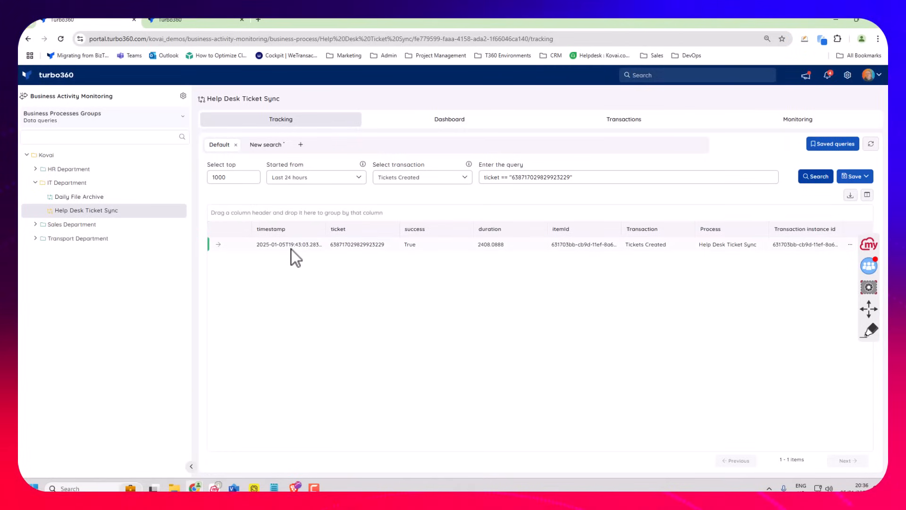
{"action": "mouse_move", "coordinate": [332, 240]}
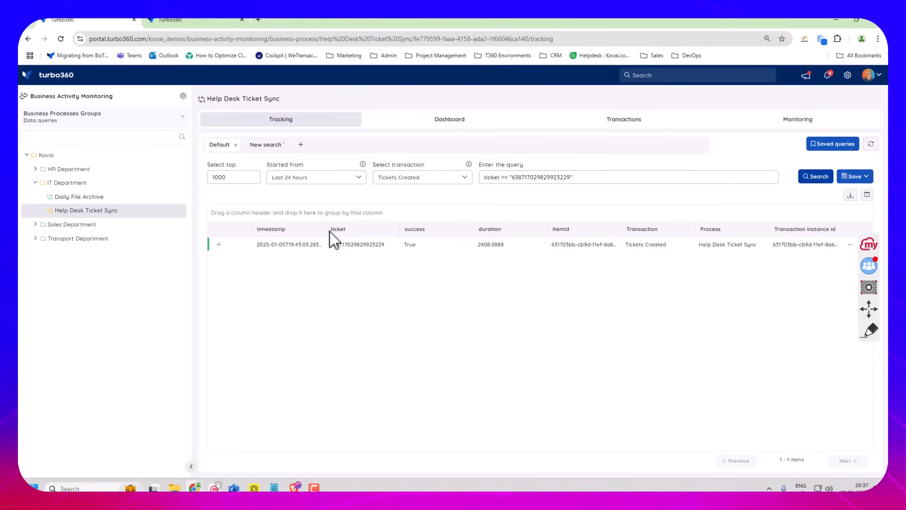
{"action": "mouse_move", "coordinate": [755, 244]}
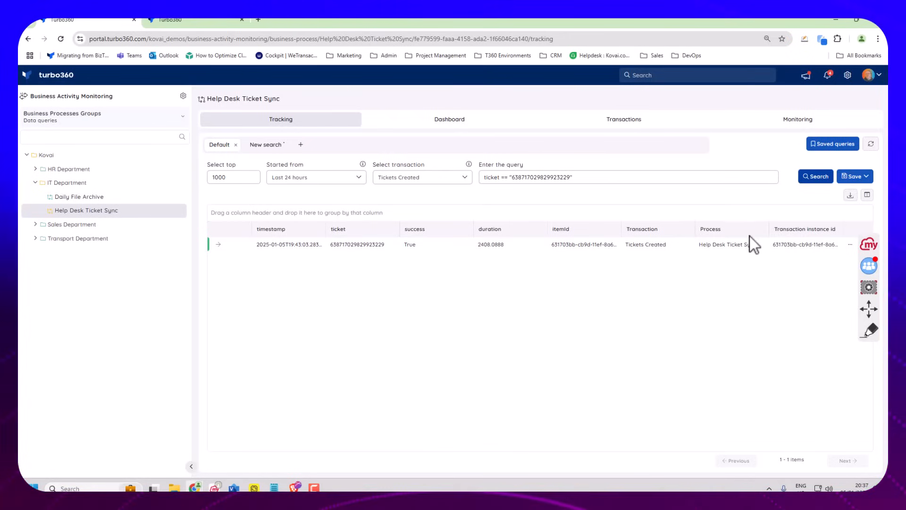
{"action": "mouse_move", "coordinate": [341, 244]}
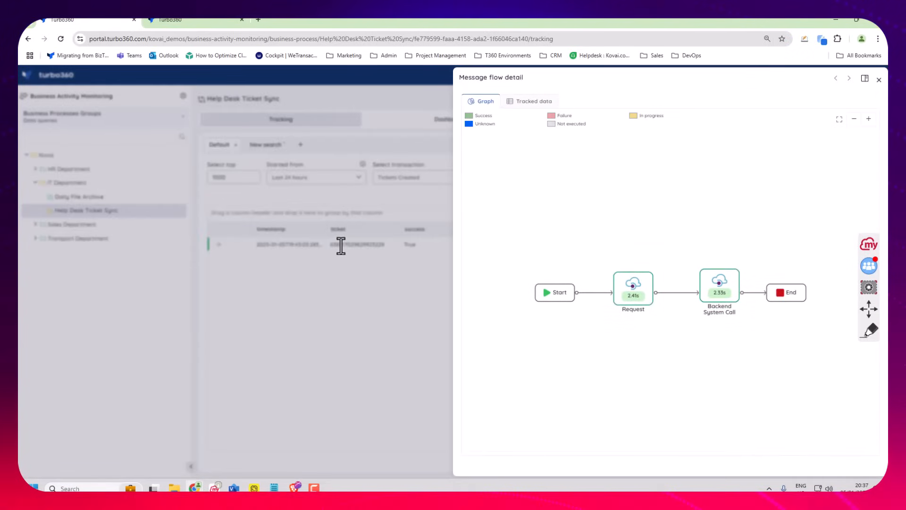
{"action": "mouse_move", "coordinate": [634, 255]}
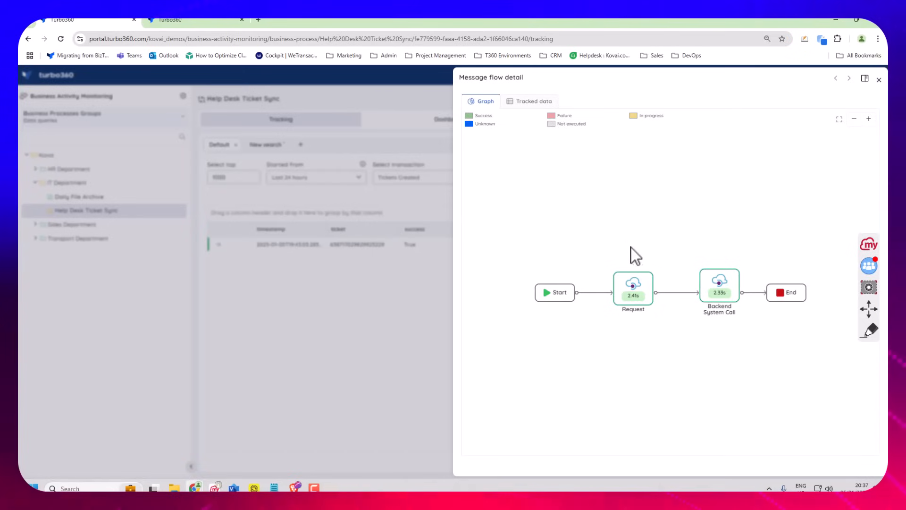
{"action": "mouse_move", "coordinate": [675, 292]}
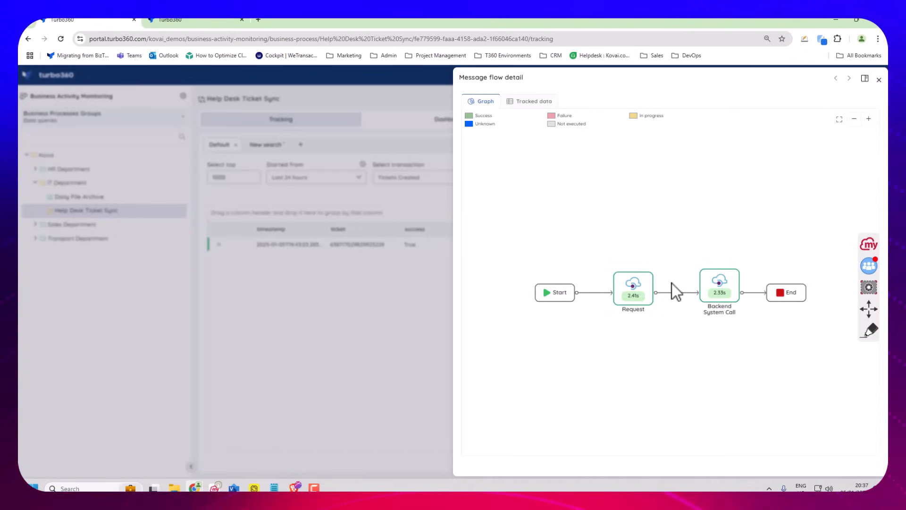
{"action": "mouse_move", "coordinate": [659, 267]}
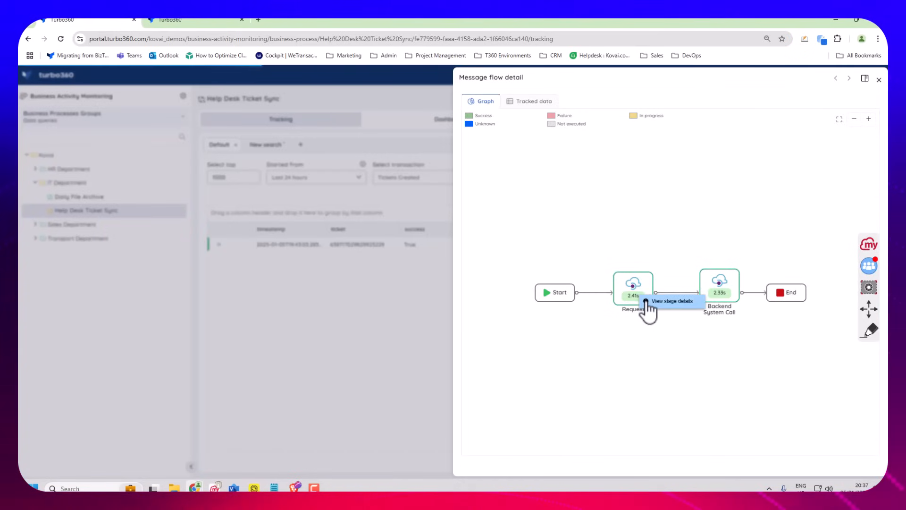
{"action": "left_click", "coordinate": [671, 302]}
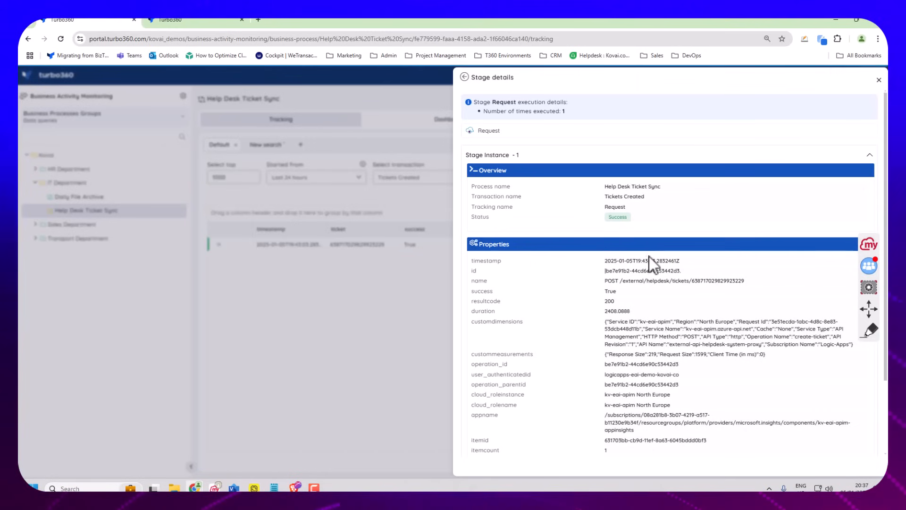
{"action": "mouse_move", "coordinate": [546, 275]}
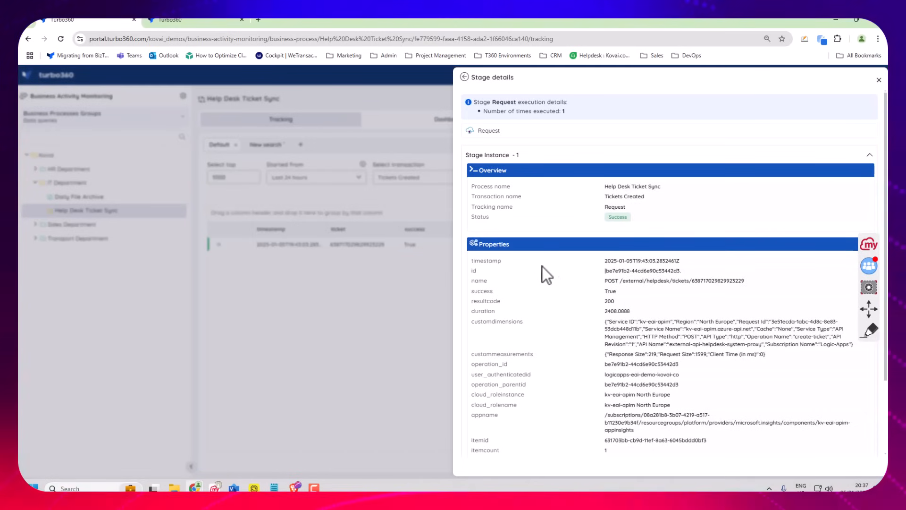
{"action": "scroll", "scroll_direction": "down", "scroll_amount": 3}
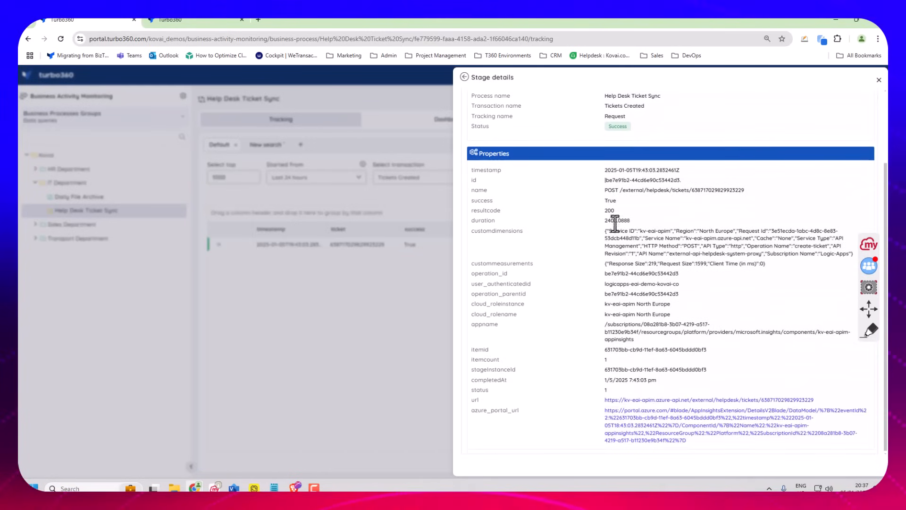
{"action": "mouse_move", "coordinate": [507, 186]}
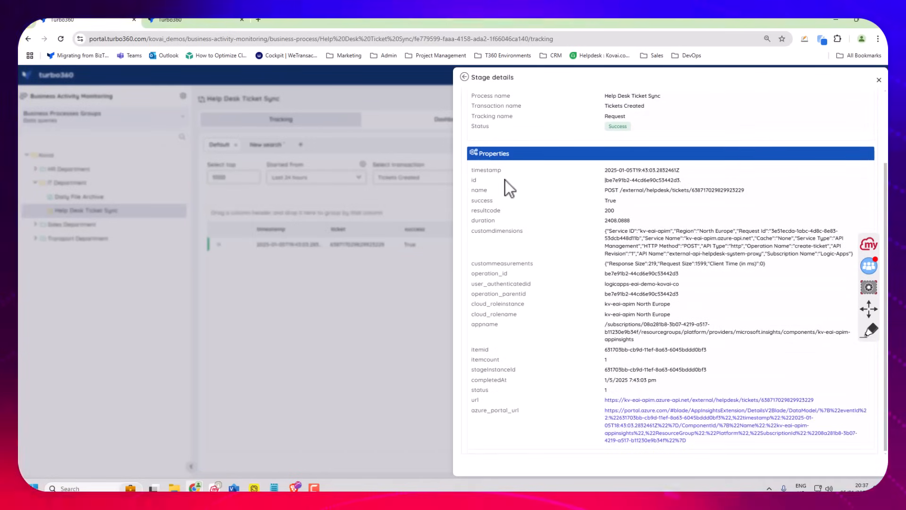
{"action": "mouse_move", "coordinate": [497, 191]}
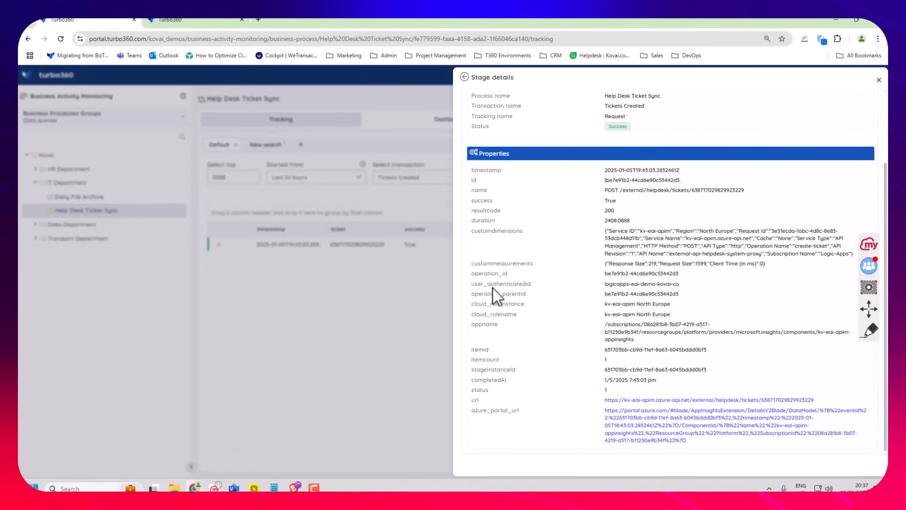
{"action": "mouse_move", "coordinate": [494, 284]}
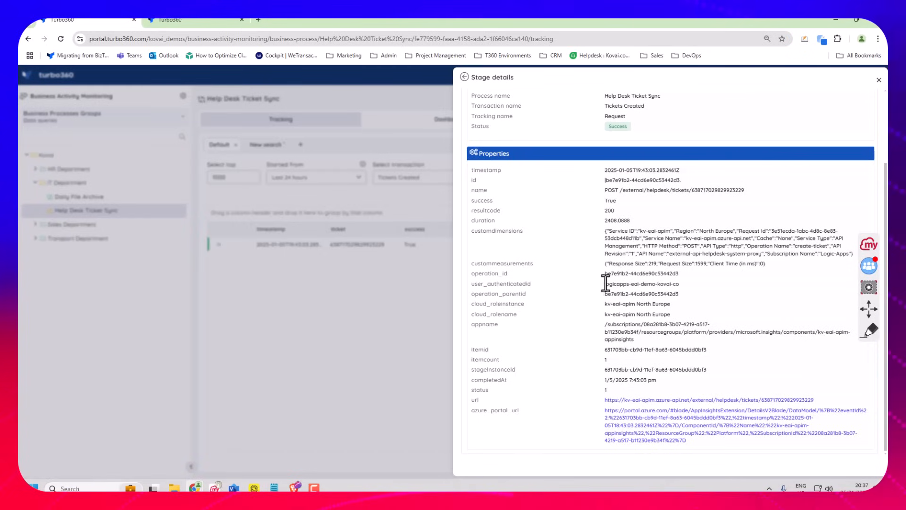
{"action": "double_click", "coordinate": [641, 283]}
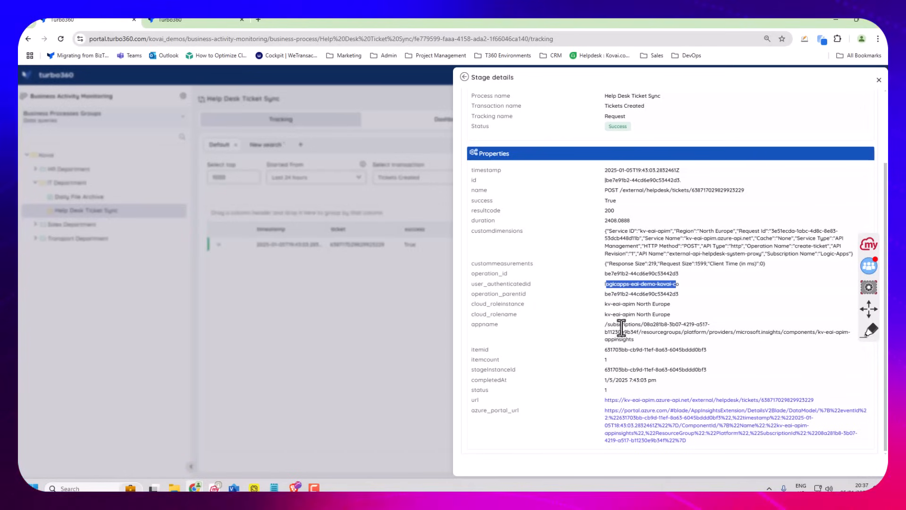
{"action": "mouse_move", "coordinate": [672, 387]}
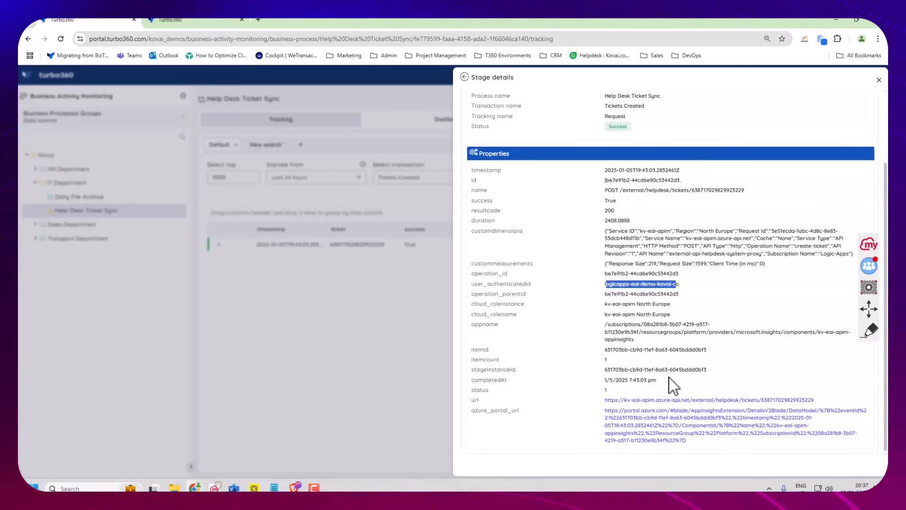
{"action": "mouse_move", "coordinate": [561, 423]}
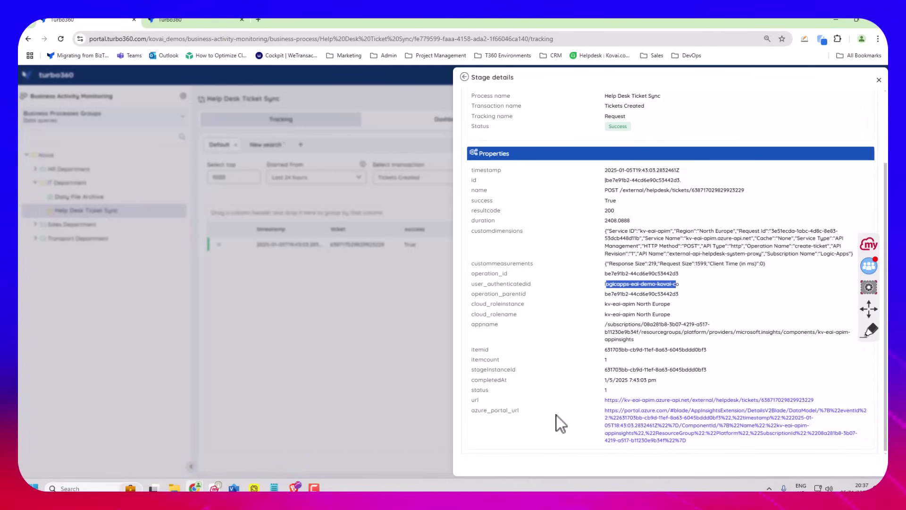
{"action": "mouse_move", "coordinate": [597, 424]}
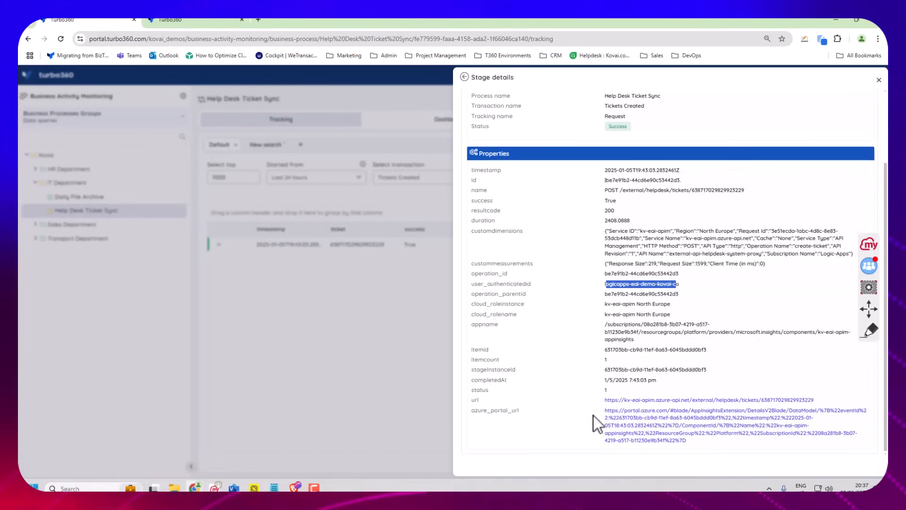
{"action": "mouse_move", "coordinate": [618, 422]}
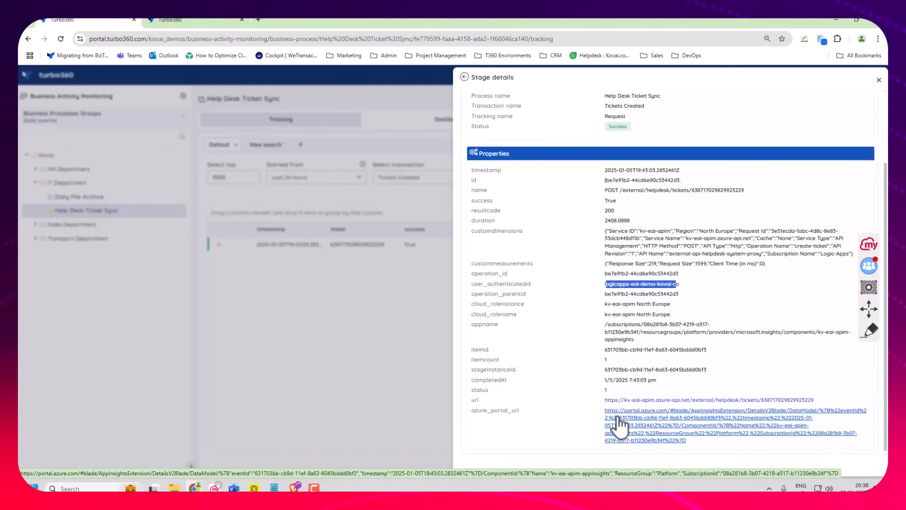
{"action": "mouse_move", "coordinate": [636, 443]}
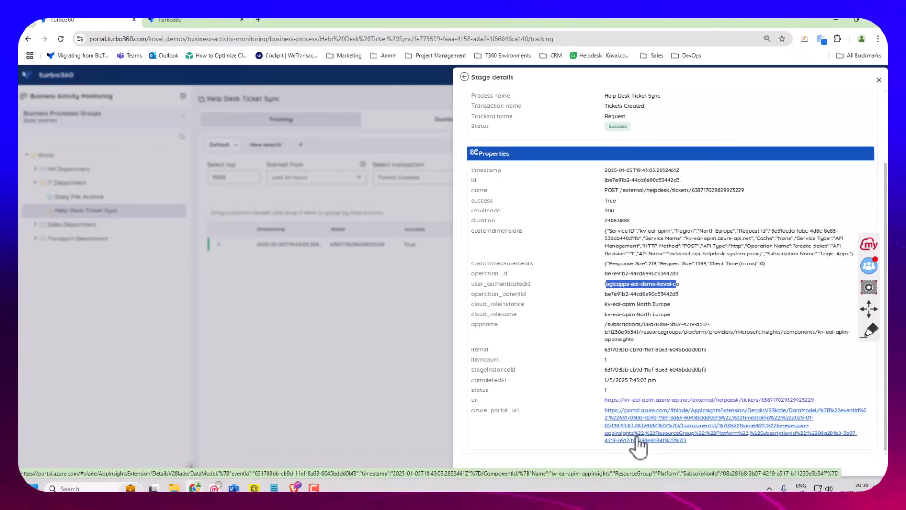
{"action": "mouse_move", "coordinate": [635, 471]}
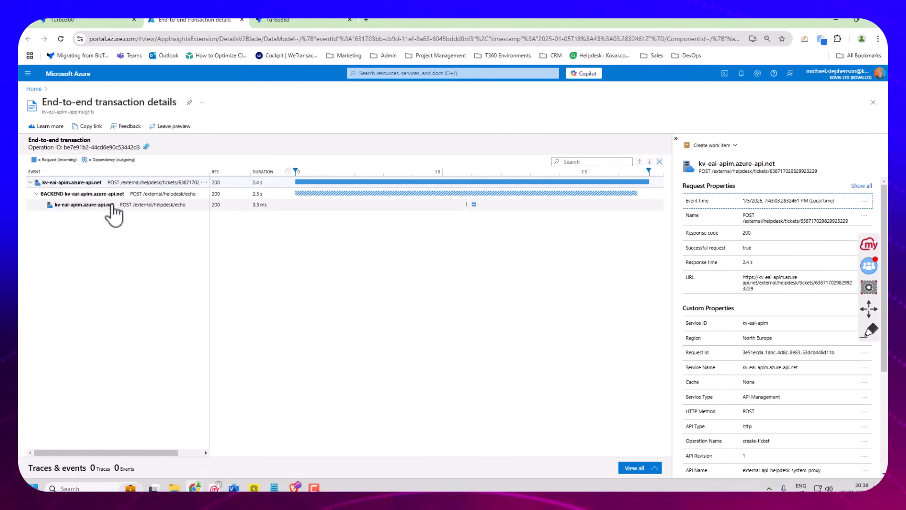
Scroll through the Azure portal end-to-end details of the 2.4 s POST request
{"action": "scroll", "scroll_direction": "down", "scroll_amount": 3}
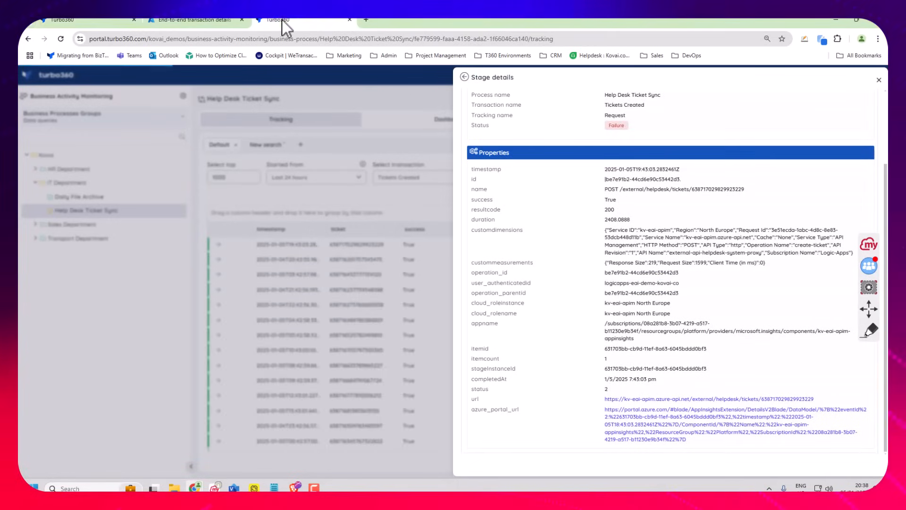
Close Stage details and open the Tickets Created transaction flow for editing
{"action": "left_click", "coordinate": [879, 80]}
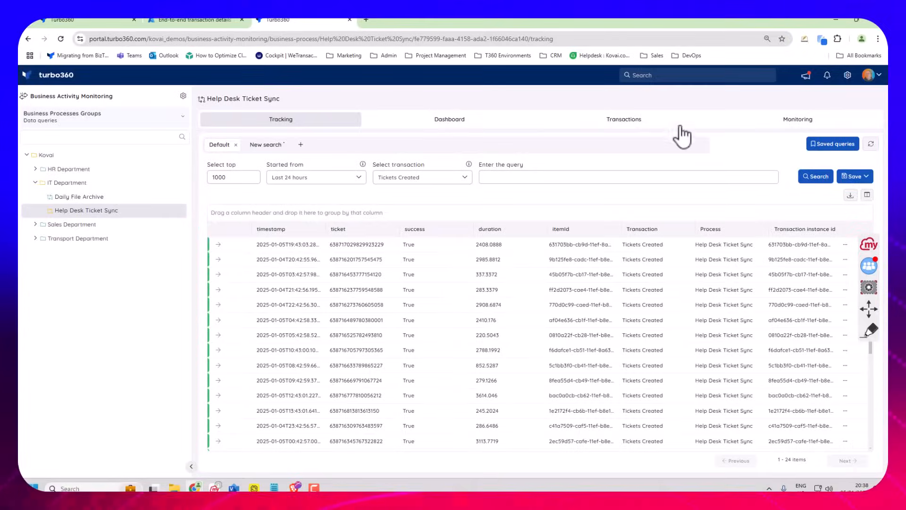
{"action": "left_click", "coordinate": [624, 119]}
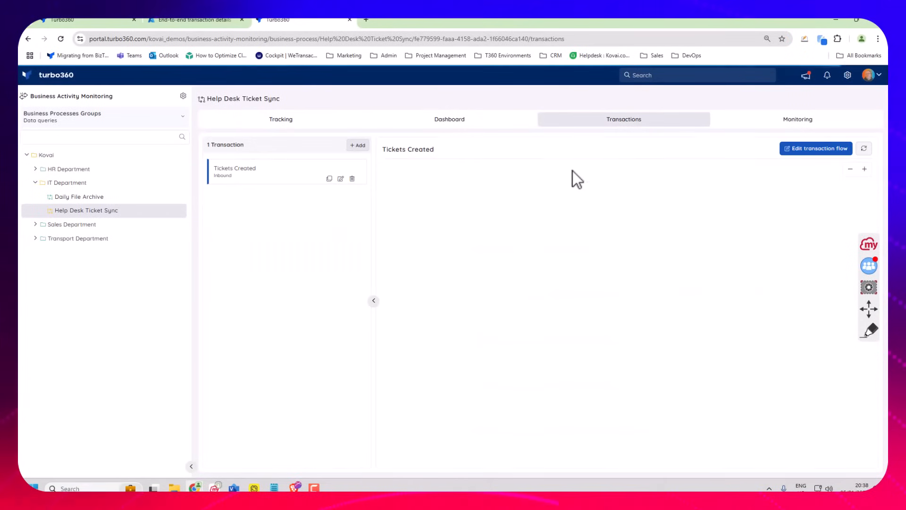
{"action": "left_click", "coordinate": [815, 148]}
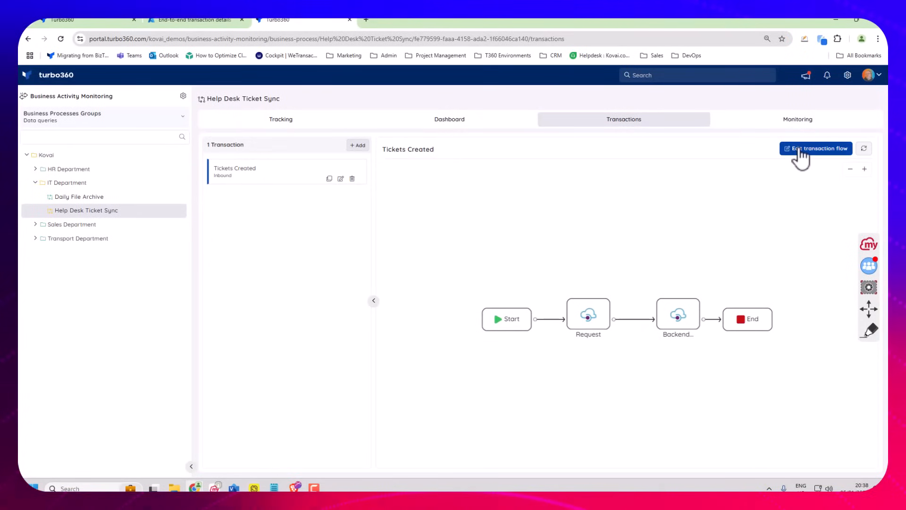
{"action": "left_click", "coordinate": [816, 149]}
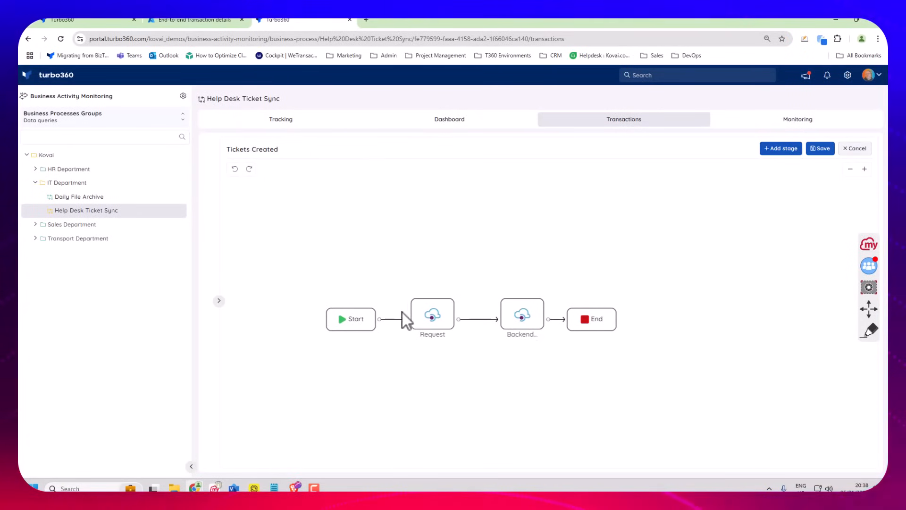
{"action": "mouse_move", "coordinate": [602, 283]}
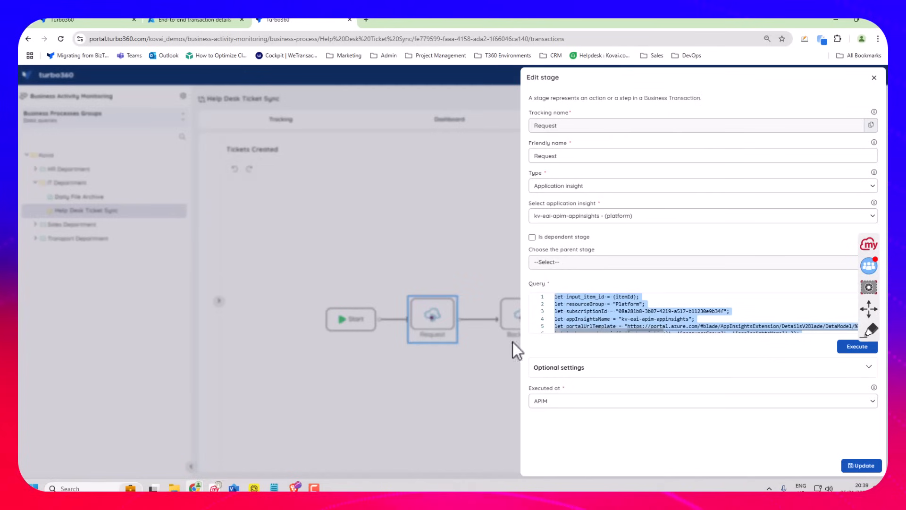
{"action": "mouse_move", "coordinate": [273, 488]}
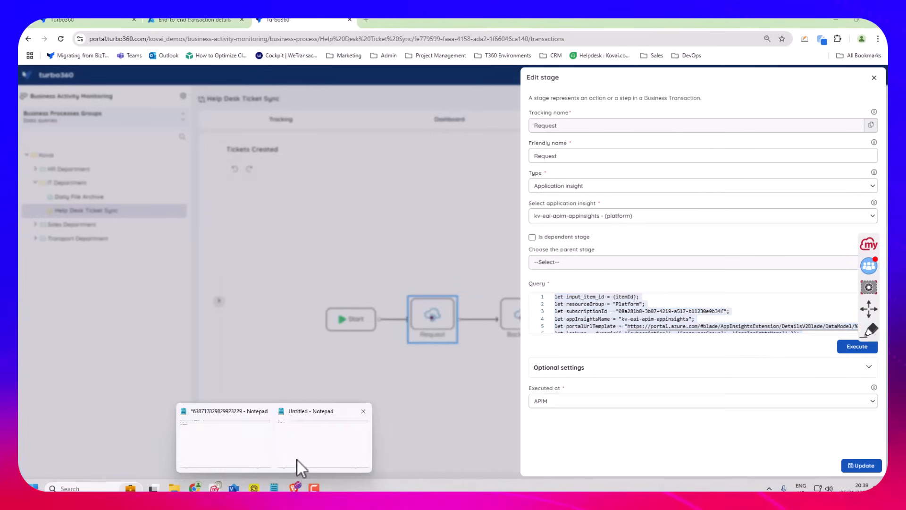
Review the Request stage query in Notepad, selecting itemId and datetime_add
{"action": "left_click", "coordinate": [224, 436]}
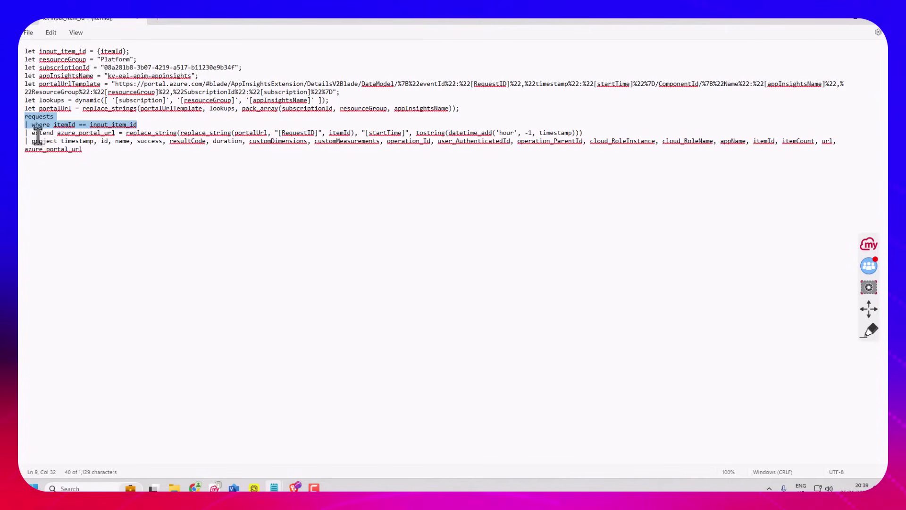
{"action": "left_click", "coordinate": [119, 140]}
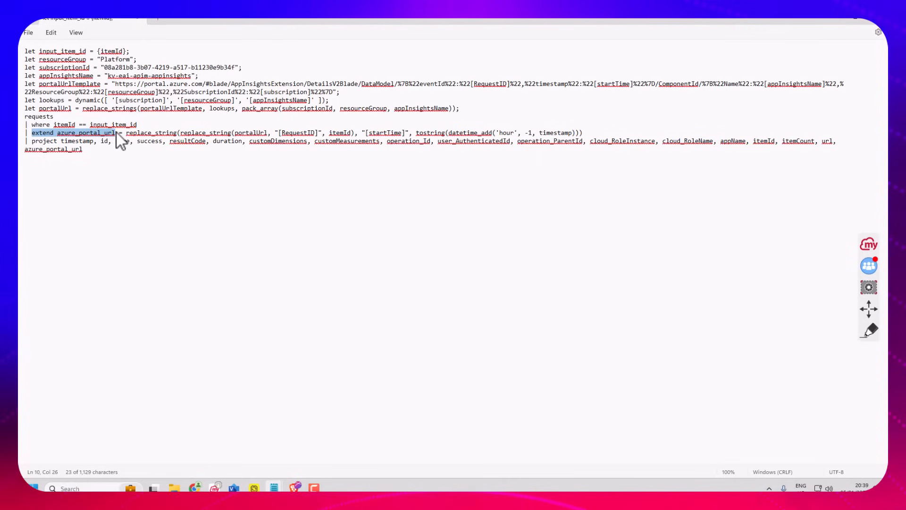
{"action": "mouse_move", "coordinate": [330, 132]}
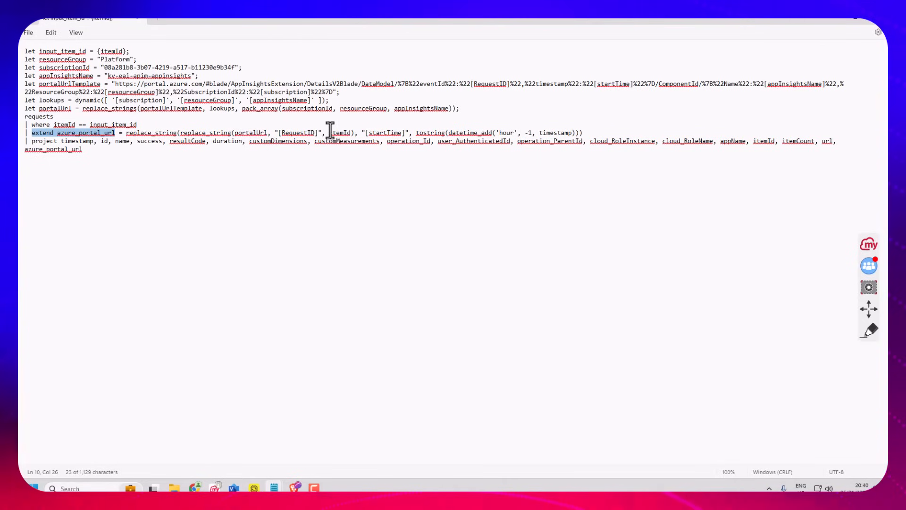
{"action": "double_click", "coordinate": [340, 132]}
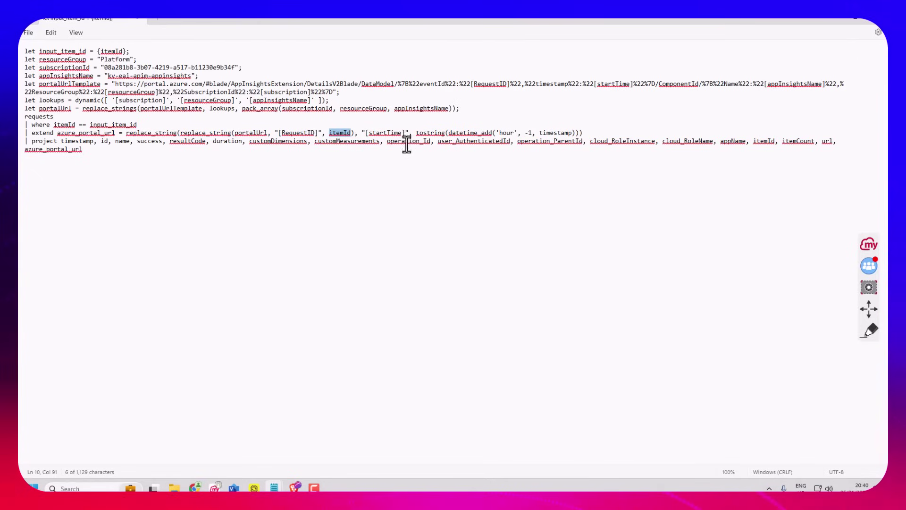
{"action": "mouse_move", "coordinate": [469, 138]}
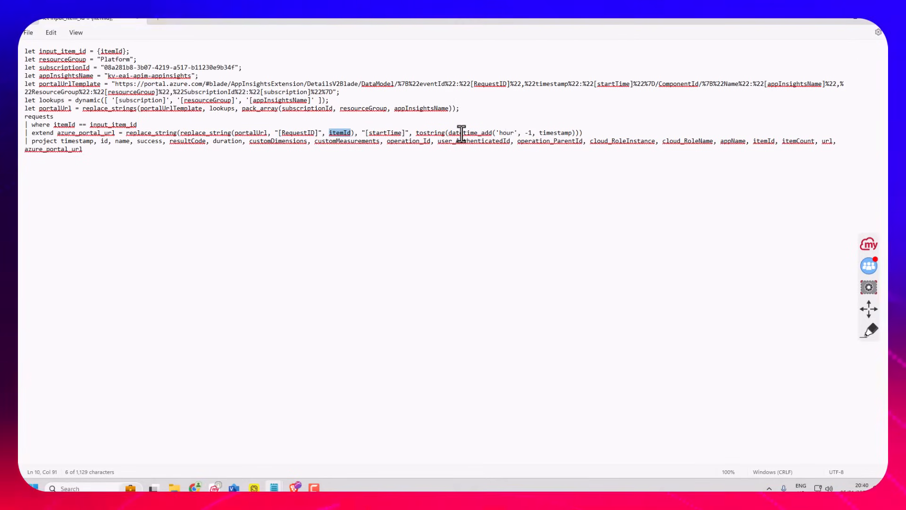
{"action": "double_click", "coordinate": [463, 133]}
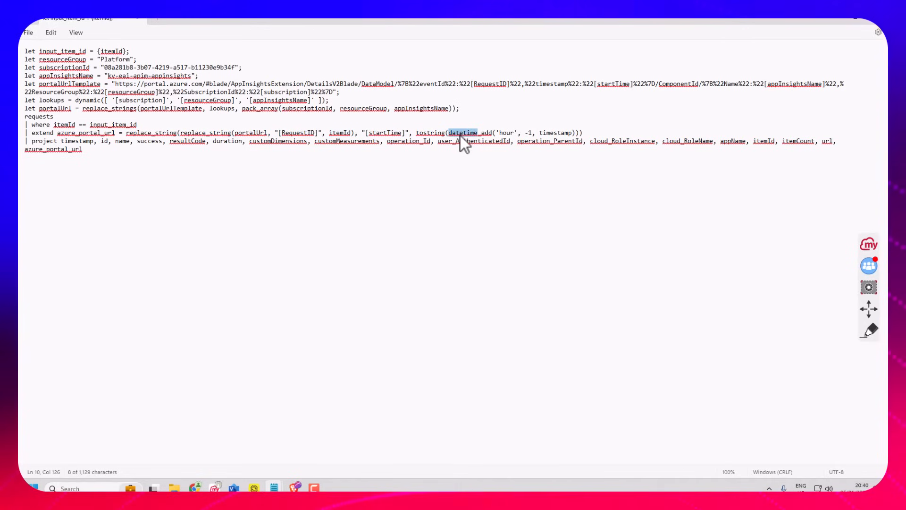
{"action": "mouse_move", "coordinate": [393, 146]}
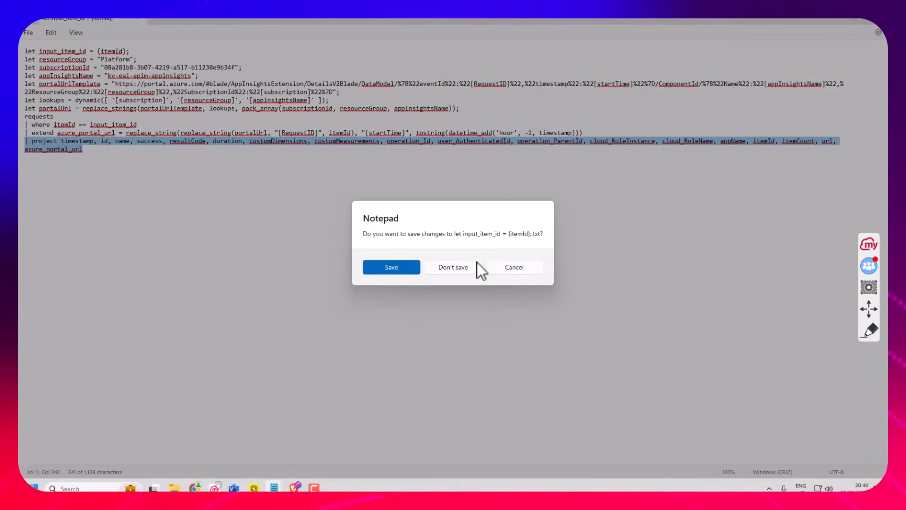
Discard the Notepad changes and scroll the Request stage's optional settings
{"action": "left_click", "coordinate": [454, 267]}
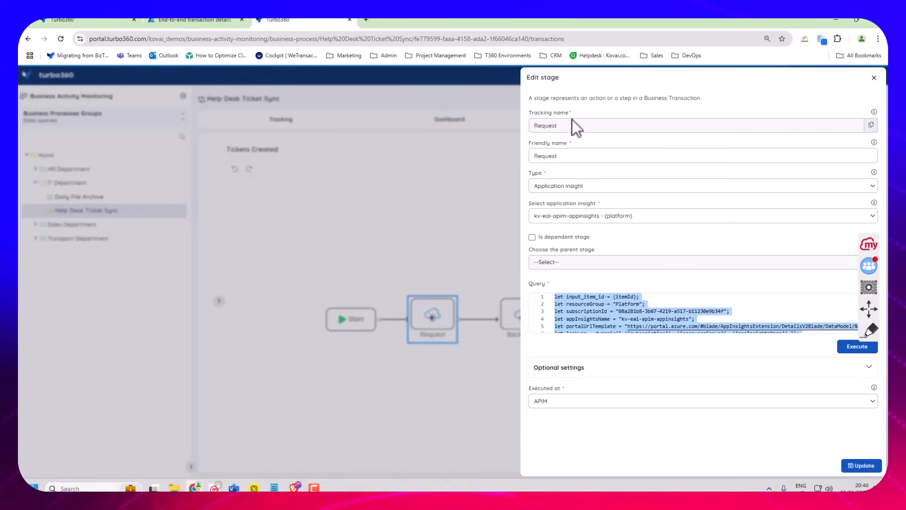
{"action": "mouse_move", "coordinate": [563, 196]}
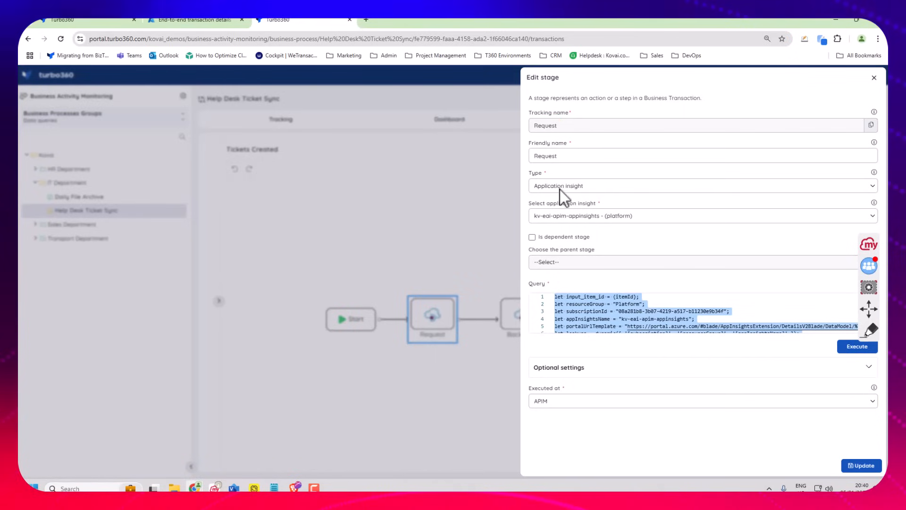
{"action": "mouse_move", "coordinate": [571, 256]}
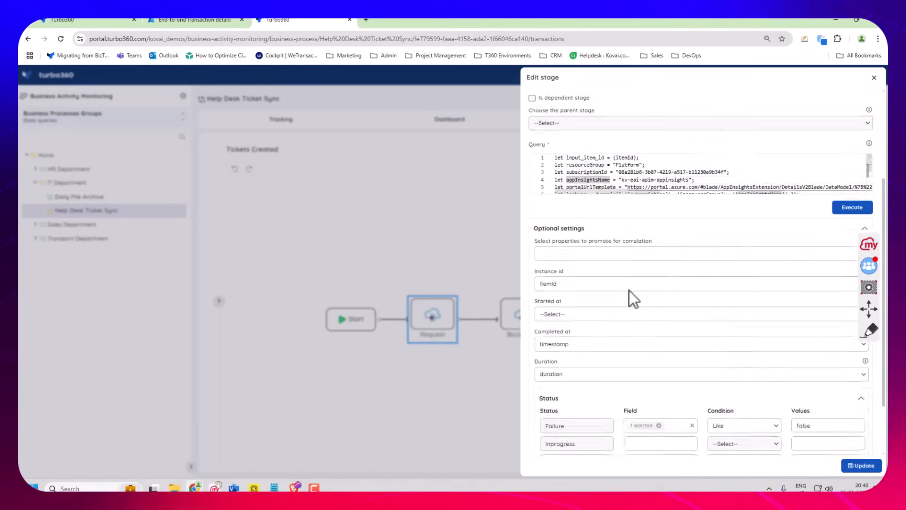
{"action": "scroll", "scroll_direction": "down", "scroll_amount": 3}
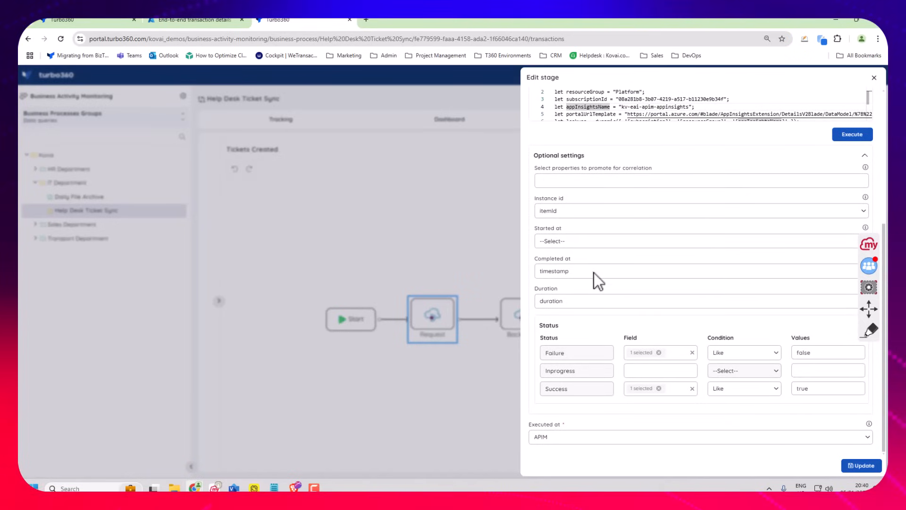
{"action": "mouse_move", "coordinate": [661, 370]}
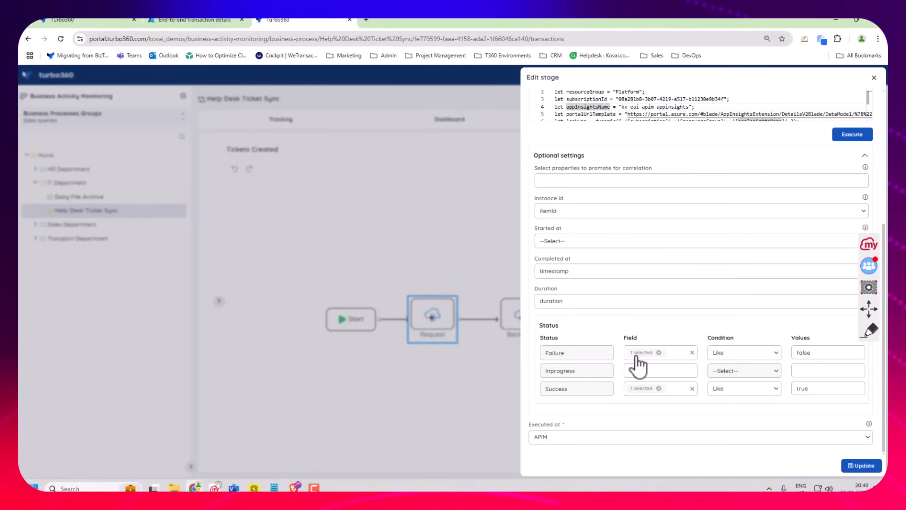
{"action": "mouse_move", "coordinate": [692, 321]}
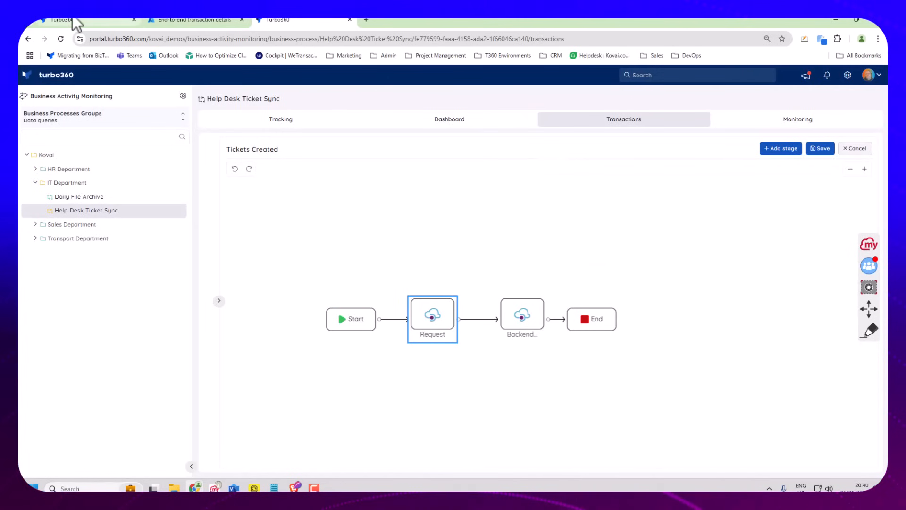
Search the Tracking tab again to list all 24 Tickets Created transactions
{"action": "left_click", "coordinate": [281, 119]}
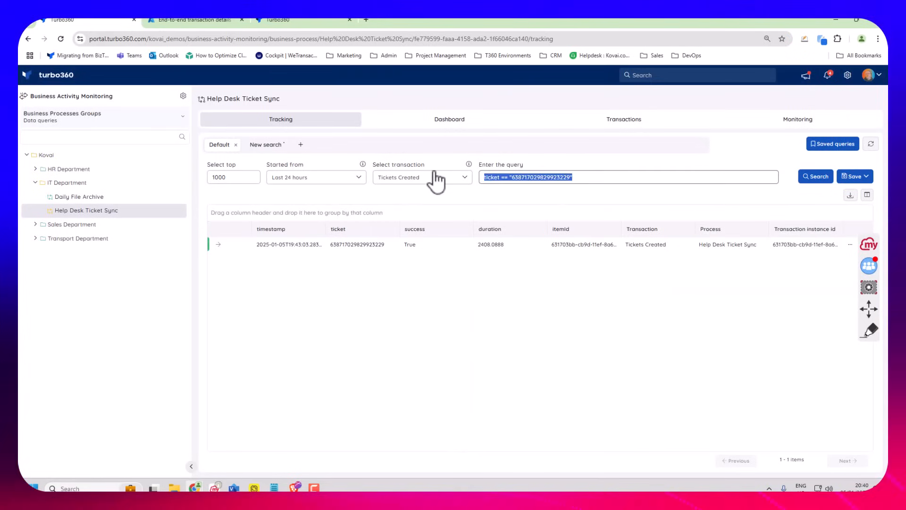
{"action": "left_click", "coordinate": [816, 176]}
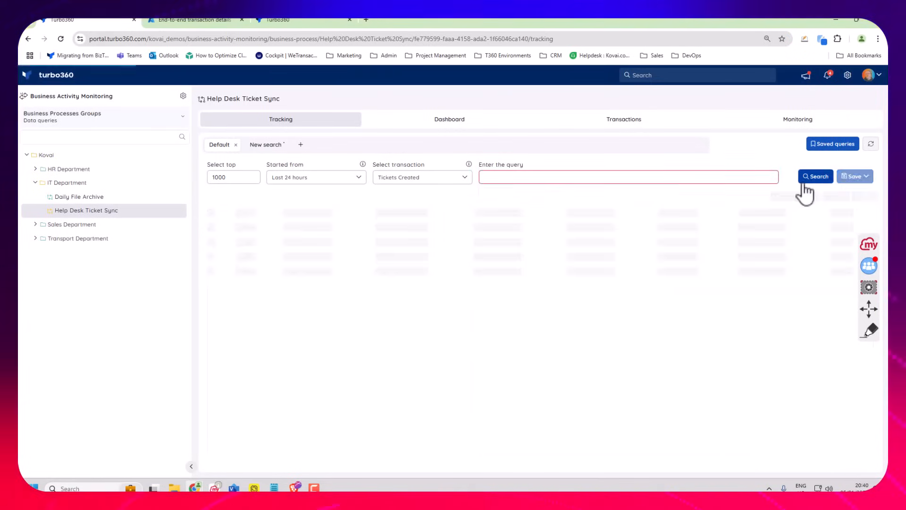
{"action": "mouse_move", "coordinate": [410, 258]}
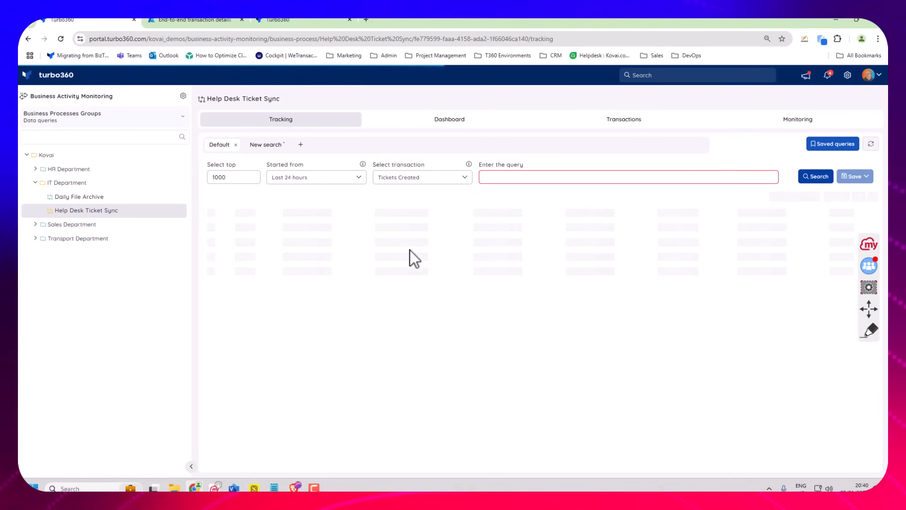
{"action": "left_click", "coordinate": [816, 176]}
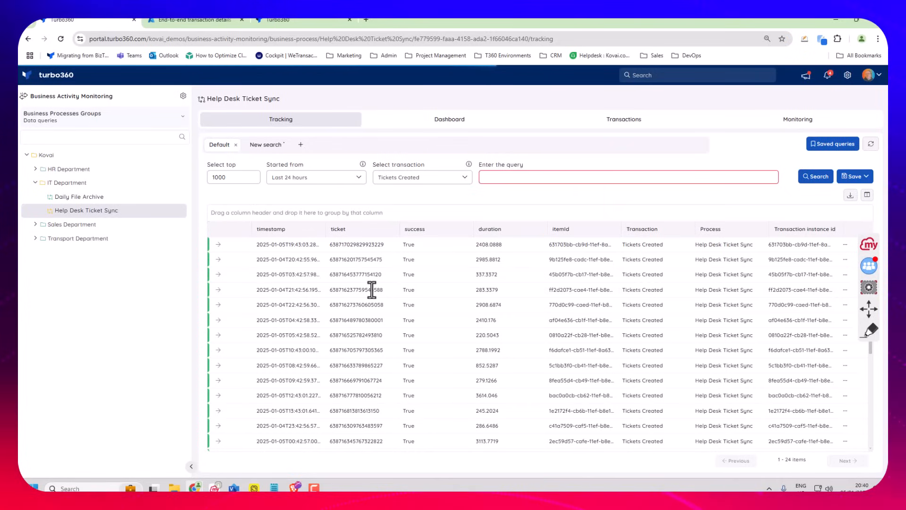
Open a transaction and view its Request stage details with result code 200
{"action": "left_click", "coordinate": [218, 290]}
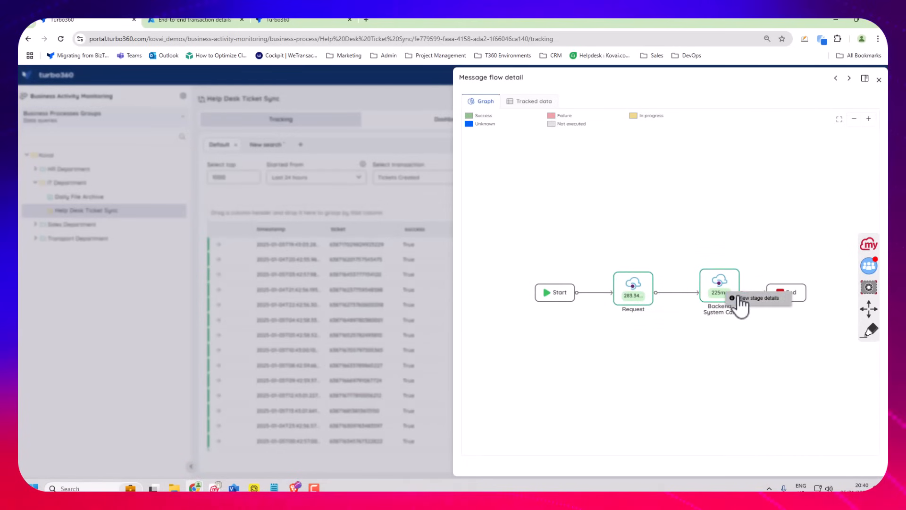
{"action": "left_click", "coordinate": [759, 298]}
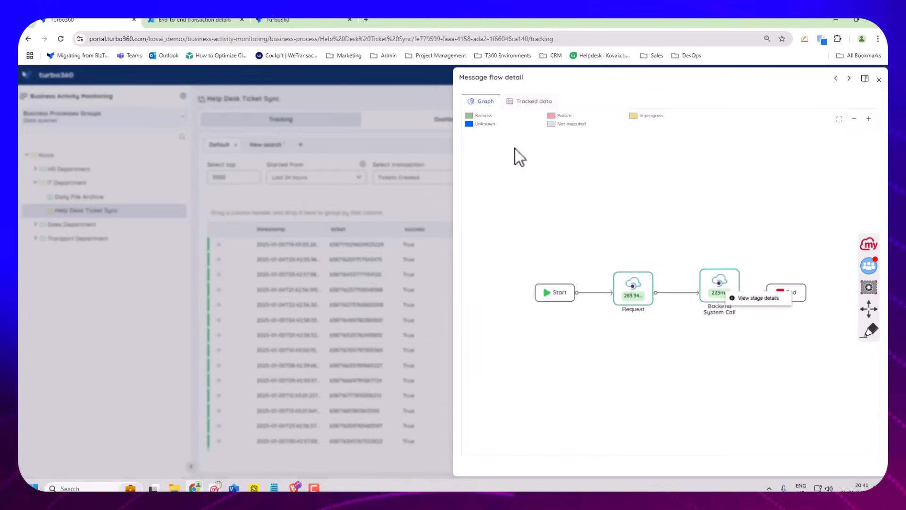
{"action": "left_click", "coordinate": [758, 297]}
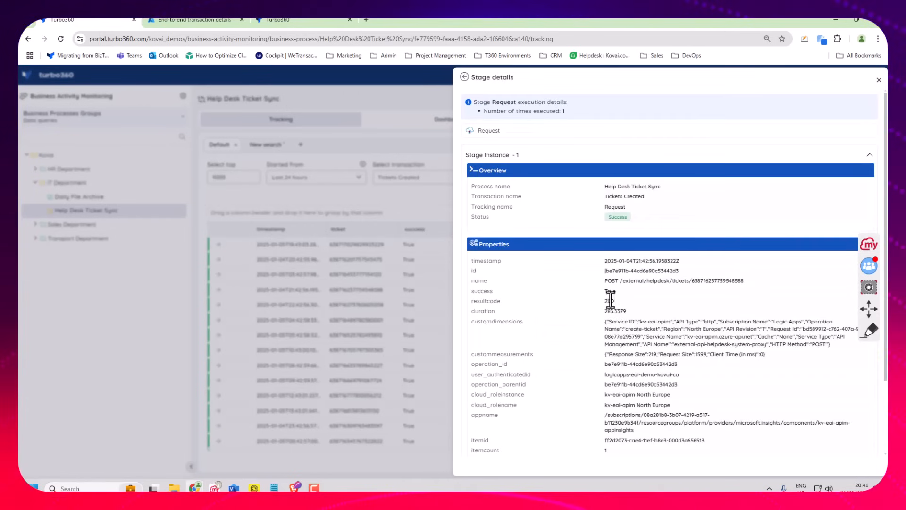
{"action": "scroll", "scroll_direction": "down", "scroll_amount": 3}
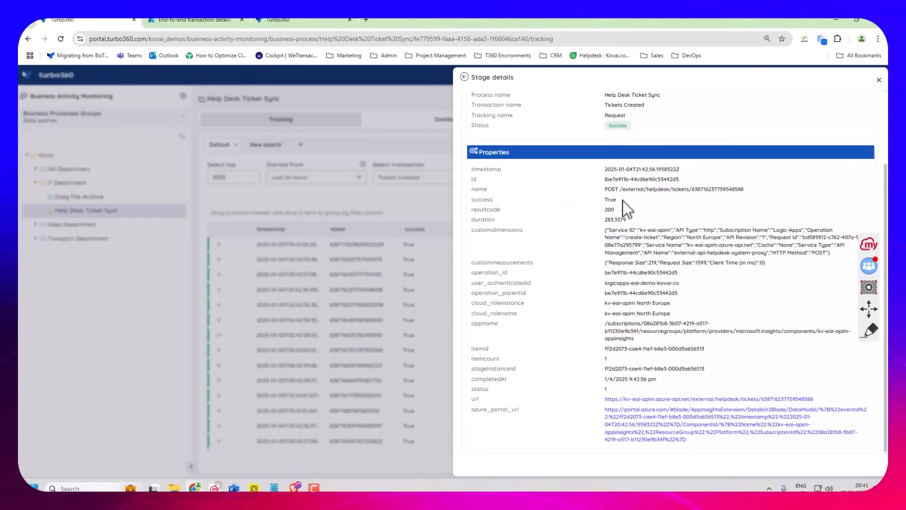
{"action": "mouse_move", "coordinate": [636, 422]}
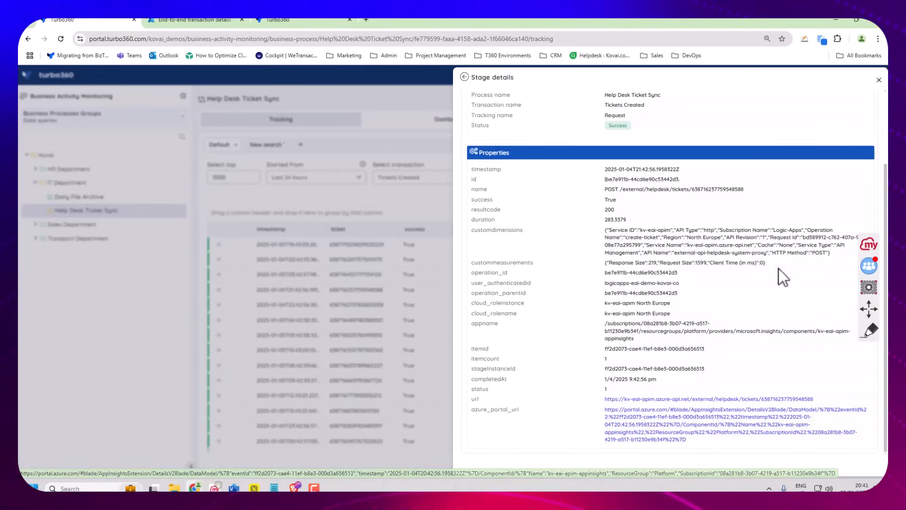
Close Stage details and show the Default dashboard for the last 24 hours
{"action": "left_click", "coordinate": [879, 80]}
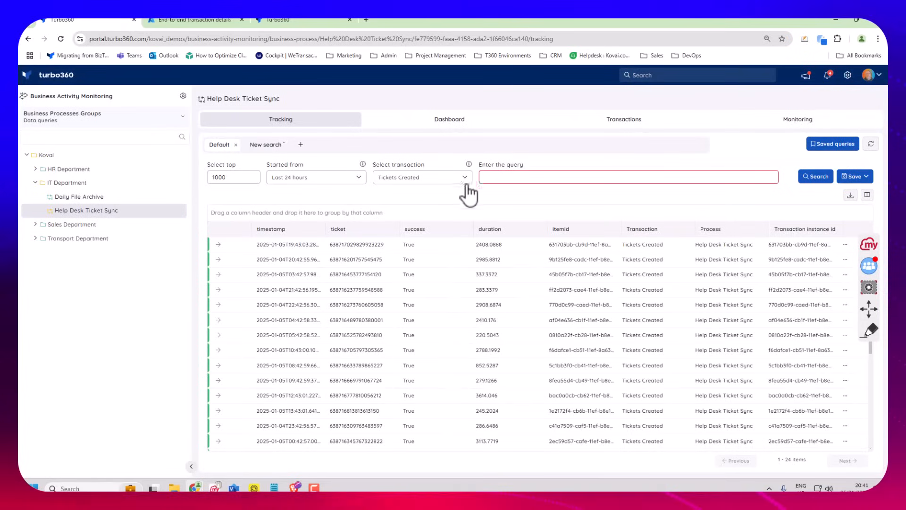
{"action": "mouse_move", "coordinate": [459, 147]}
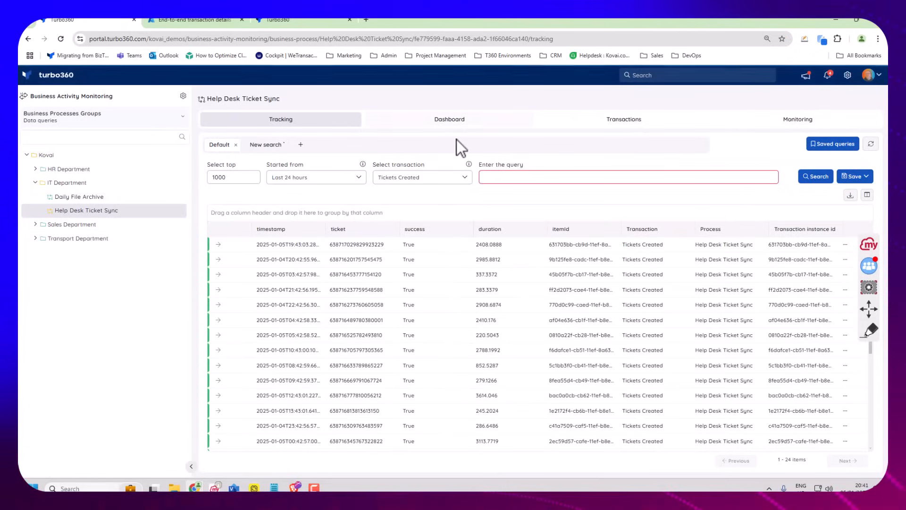
{"action": "left_click", "coordinate": [449, 119]}
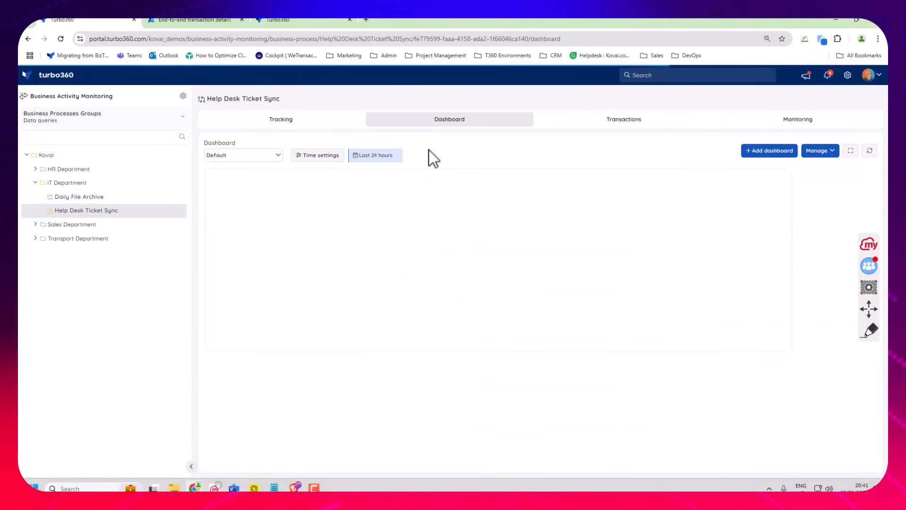
{"action": "mouse_move", "coordinate": [450, 275]}
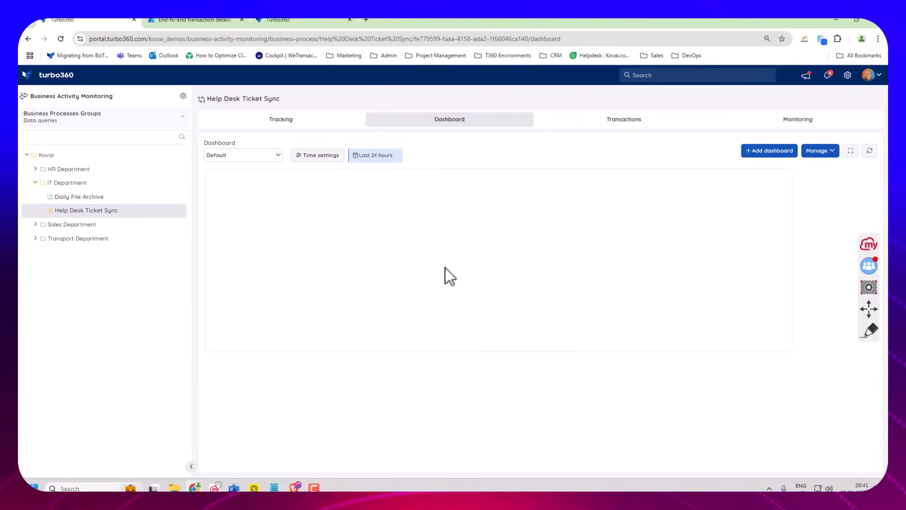